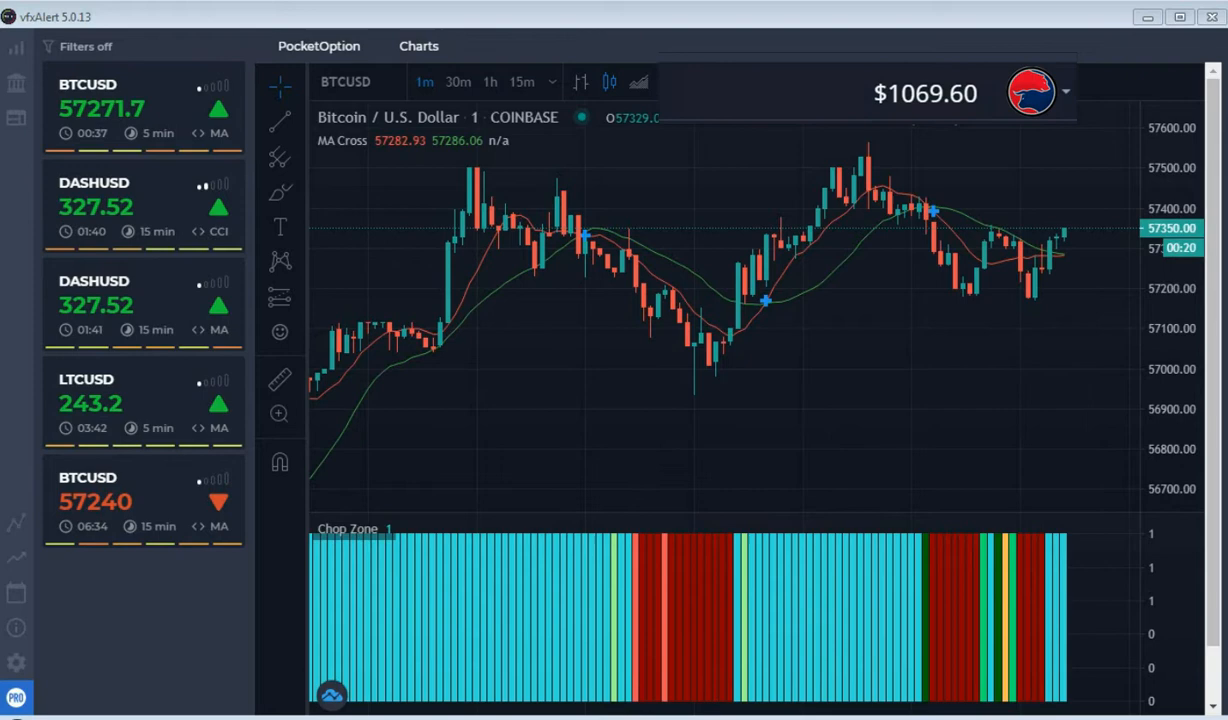
Check the Bitcoin trade in PocketOption and act on the Higher button area.
left_click(320, 46)
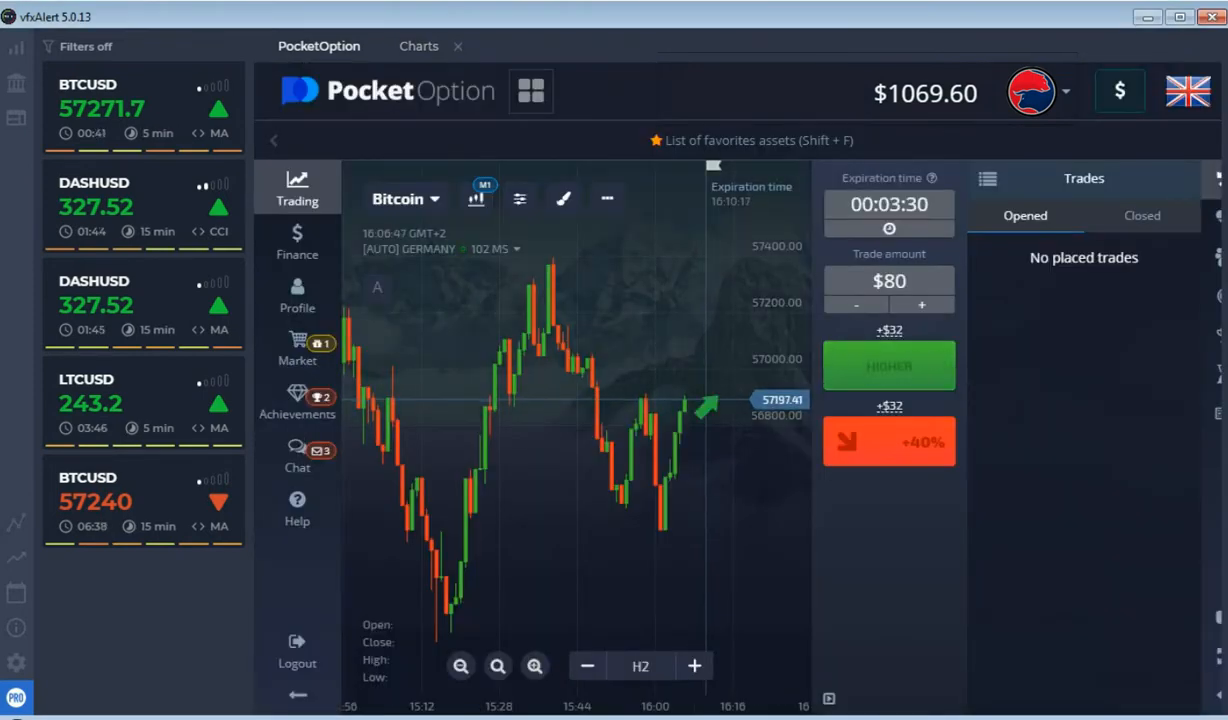
left_click(888, 364)
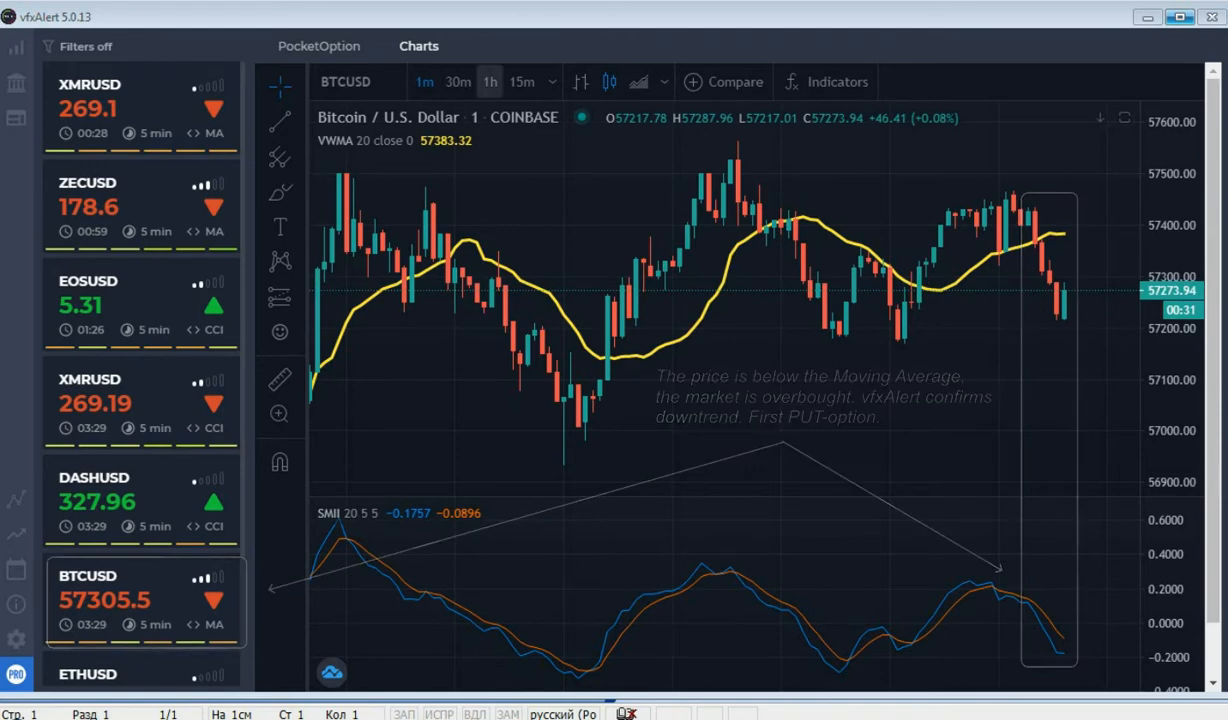
View the PocketOption balance of $1101.60 and return for the Aroon-confirmed Bitcoin uptrend.
left_click(318, 44)
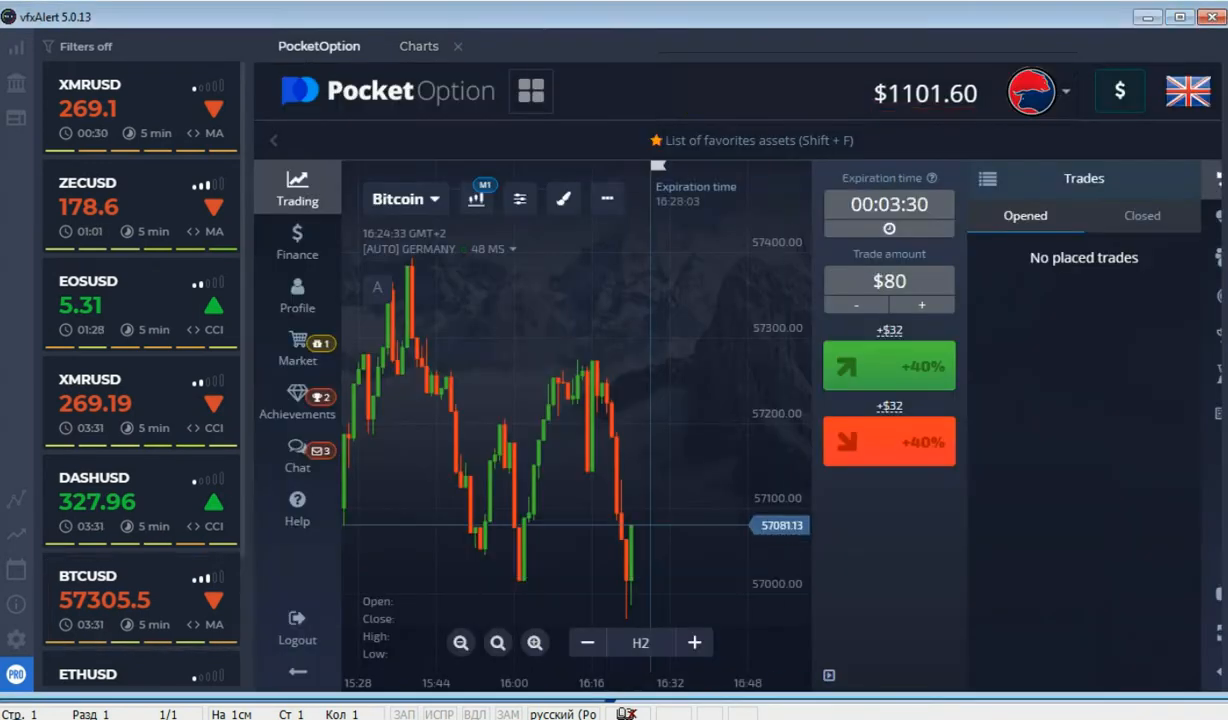
left_click(888, 442)
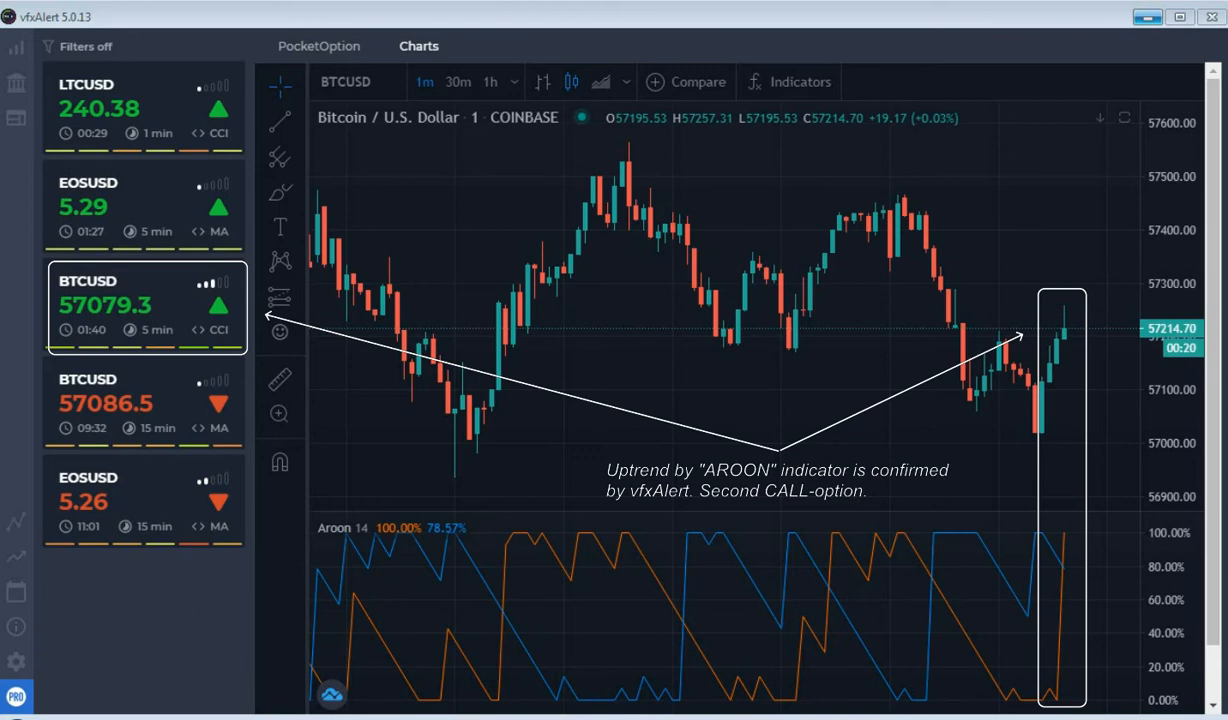
left_click(318, 46)
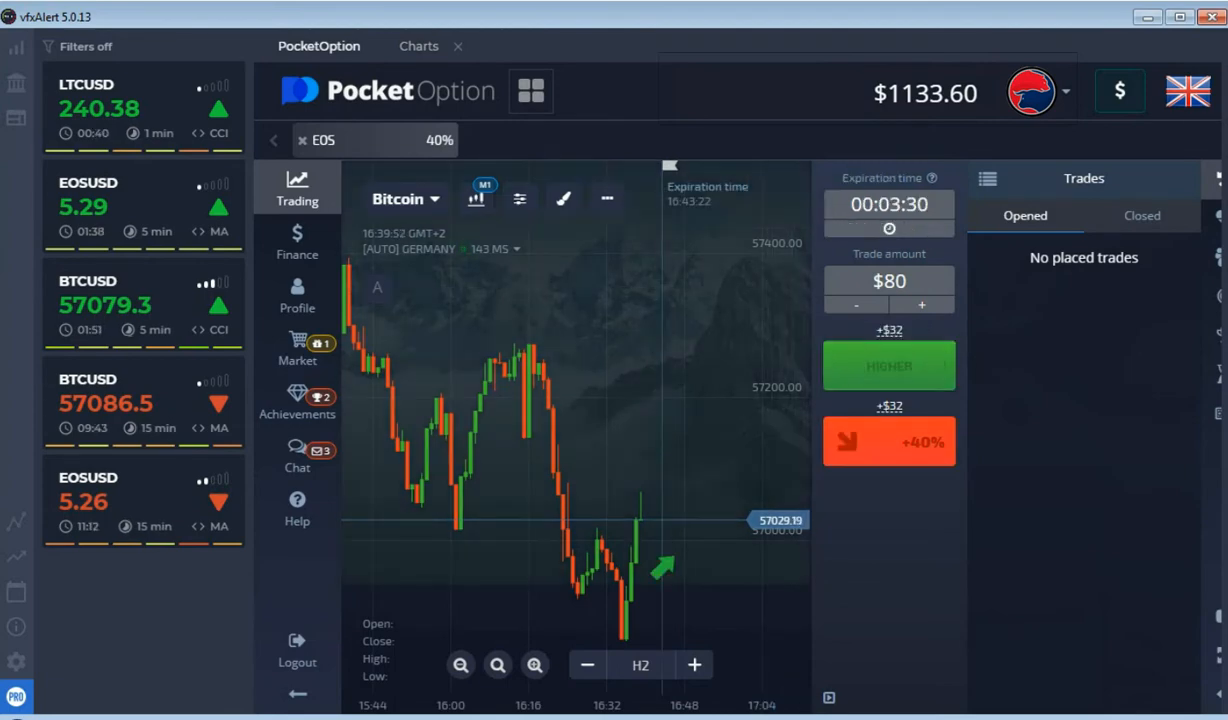
Place an $80 Higher (call) trade on Bitcoin with a 00:03:30 expiry.
left_click(888, 364)
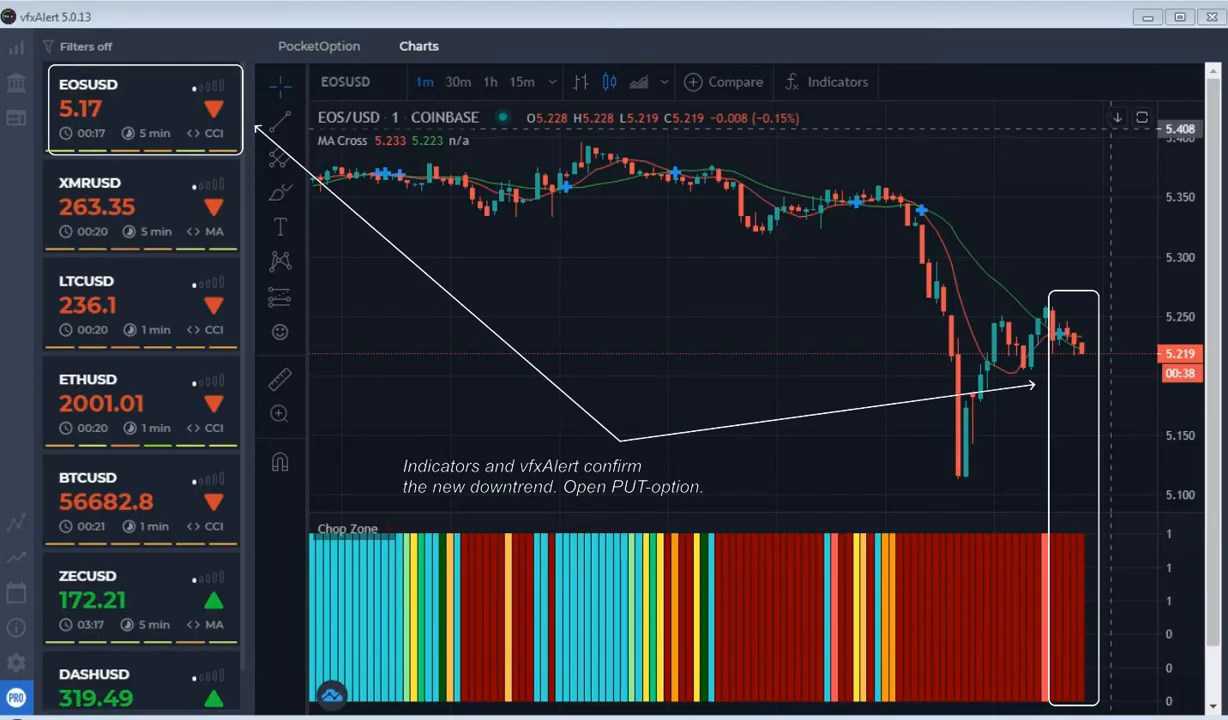
mouse_move(1116, 118)
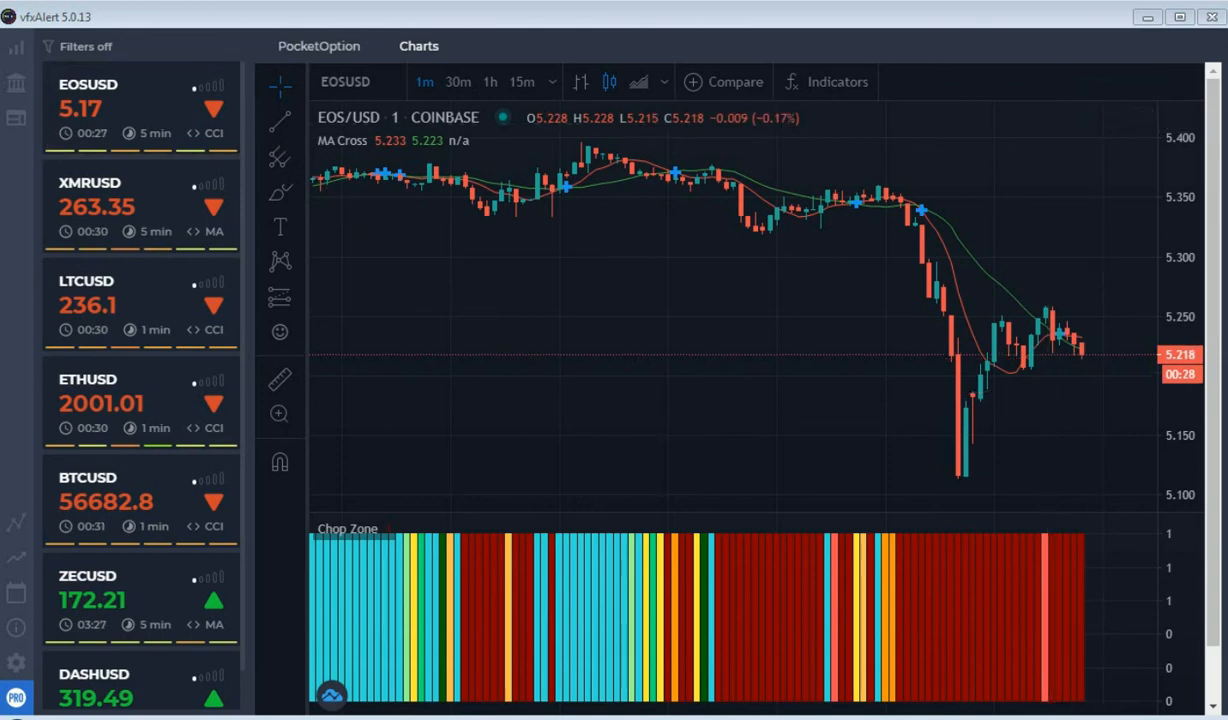
Switch to PocketOption and place an $80 Lower (put) trade on EOS/USD.
left_click(320, 46)
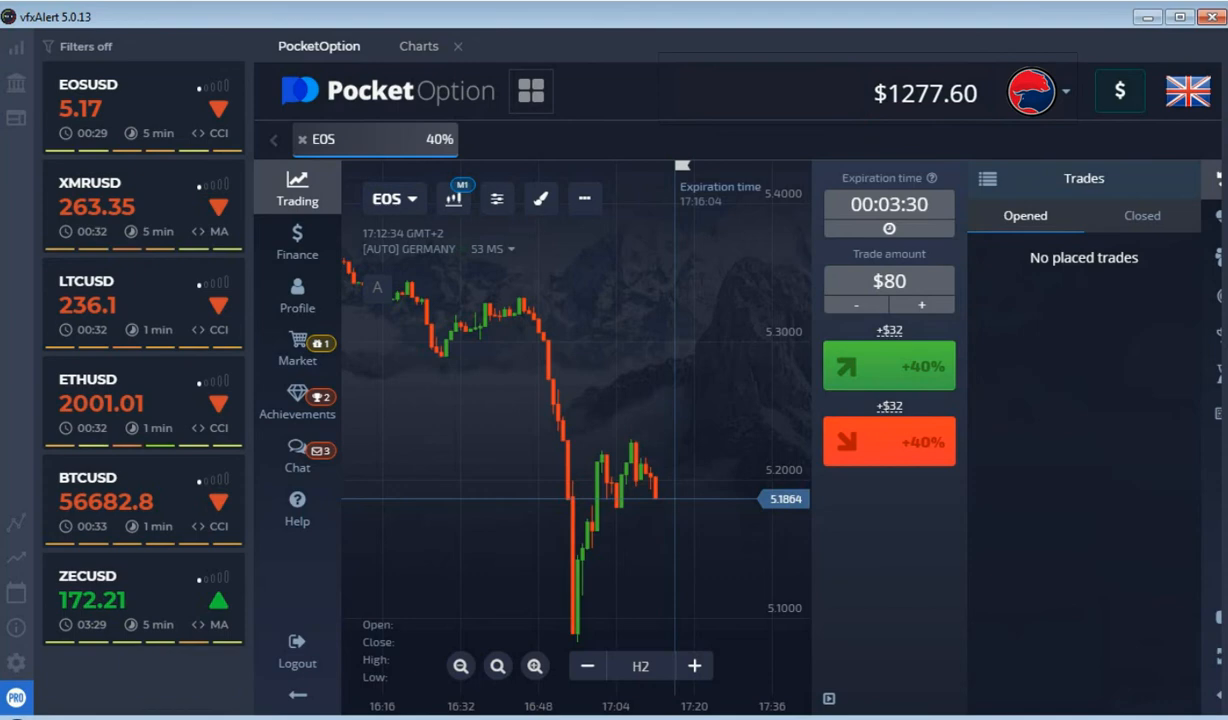
left_click(888, 442)
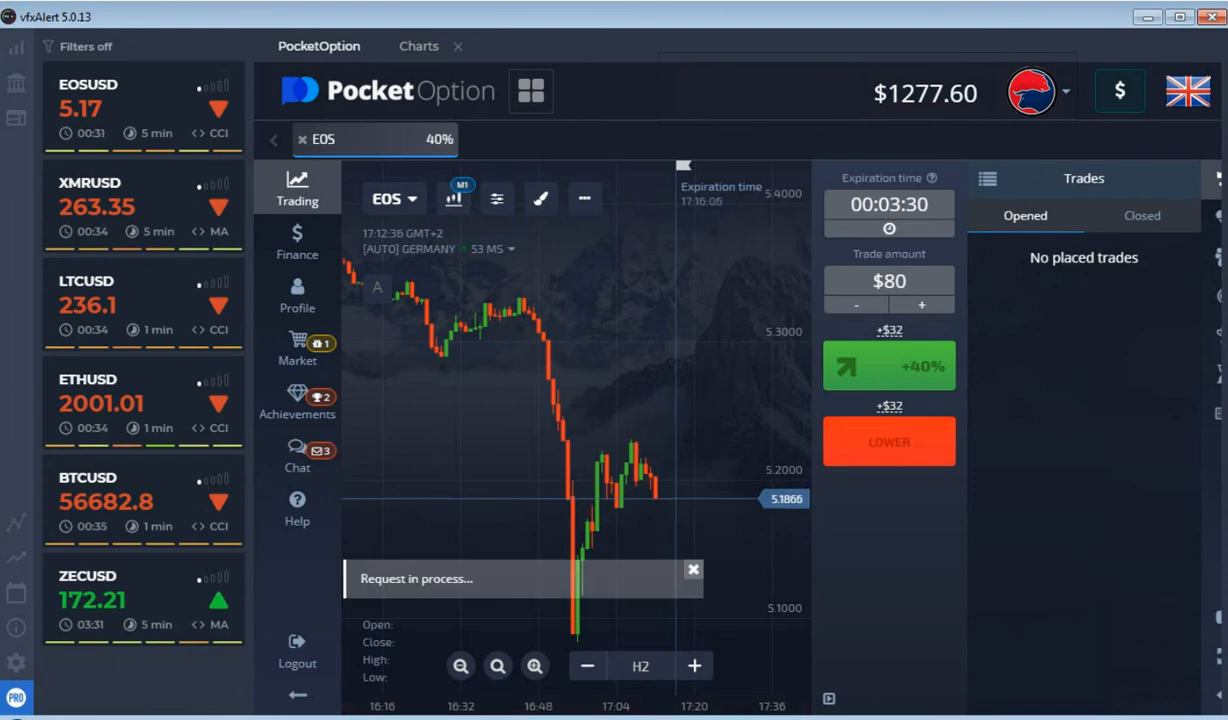